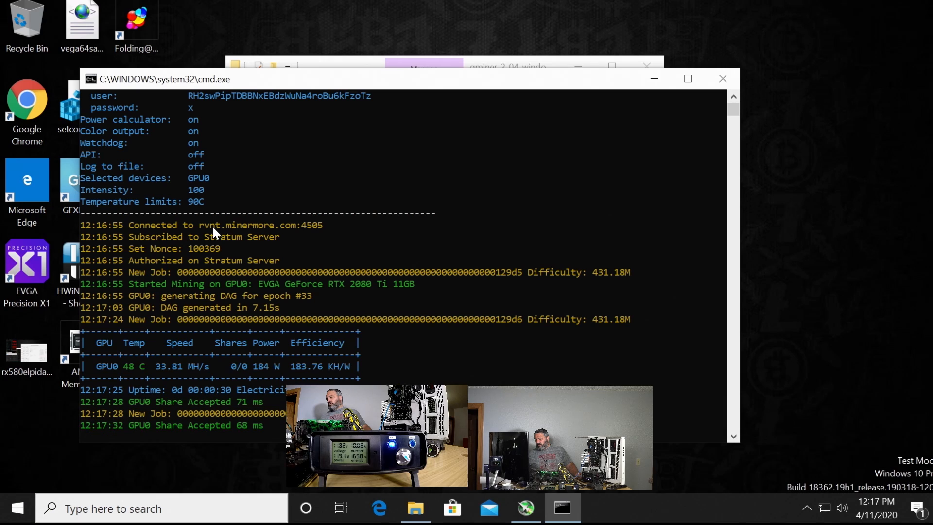
{"action": "scroll", "scroll_direction": "down", "scroll_amount": 3}
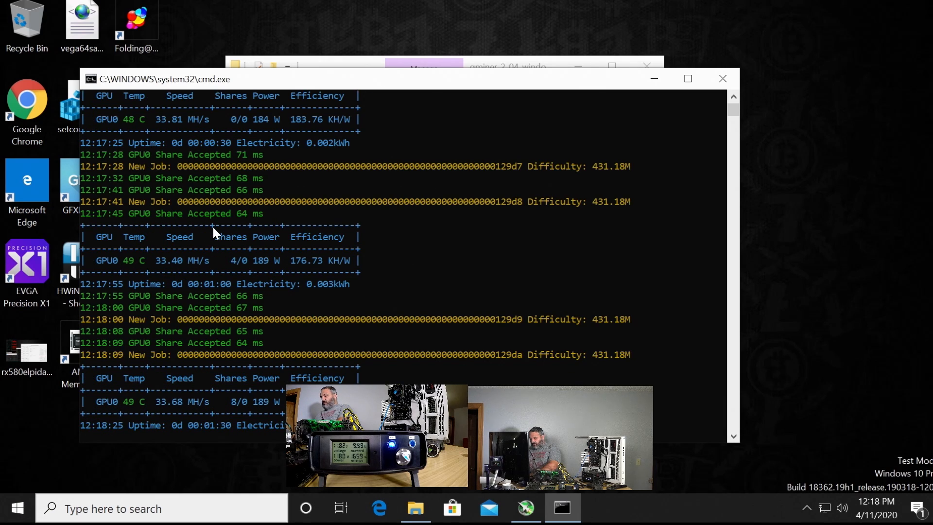